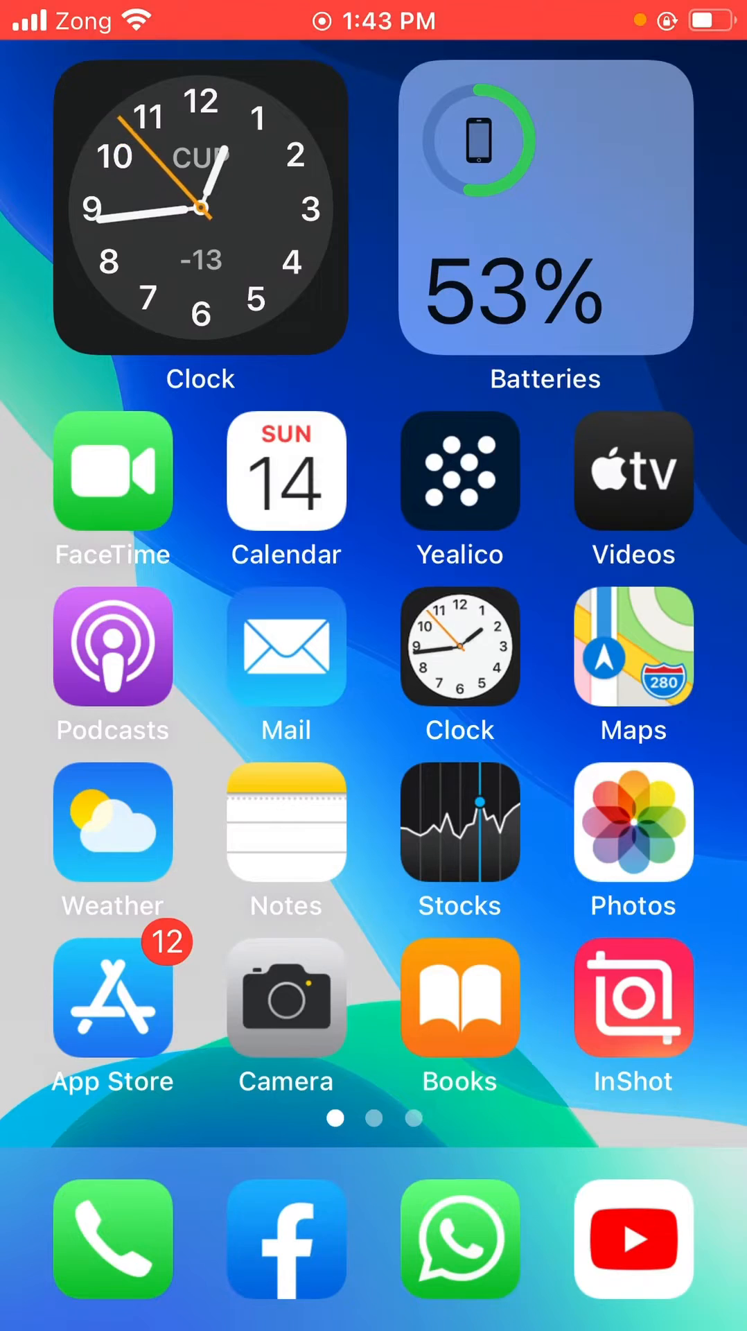
Browse the Home Screen pages, briefly drag the Shazam app, and land on the page with Settings.
scroll(left, 3)
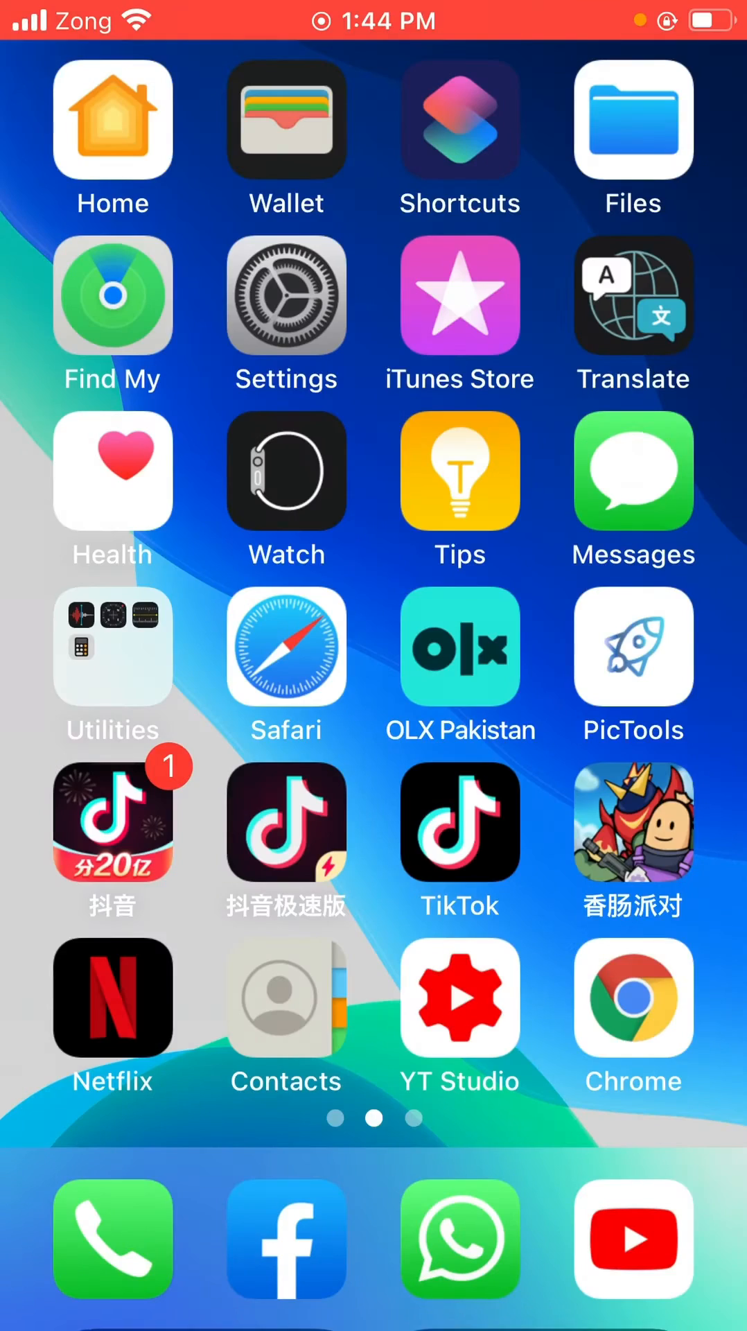
scroll(left, 3)
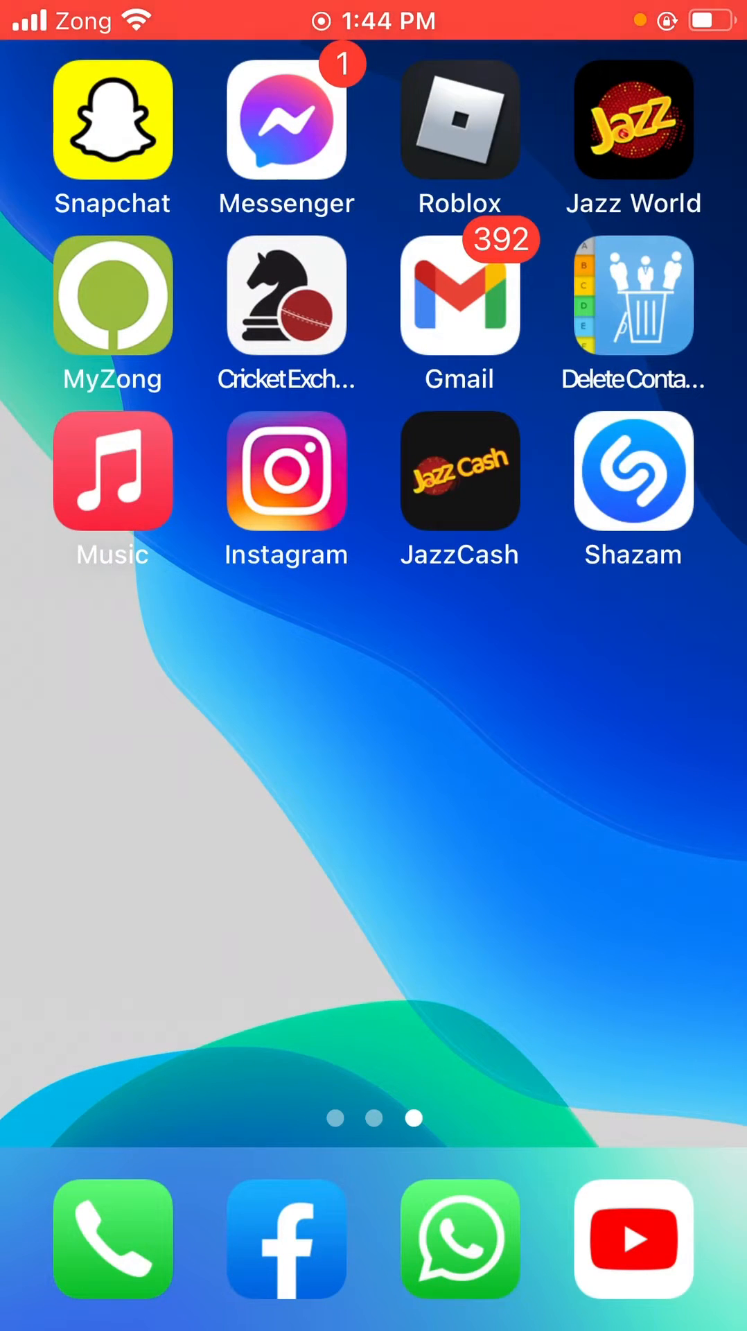
drag(632, 471, 407, 417)
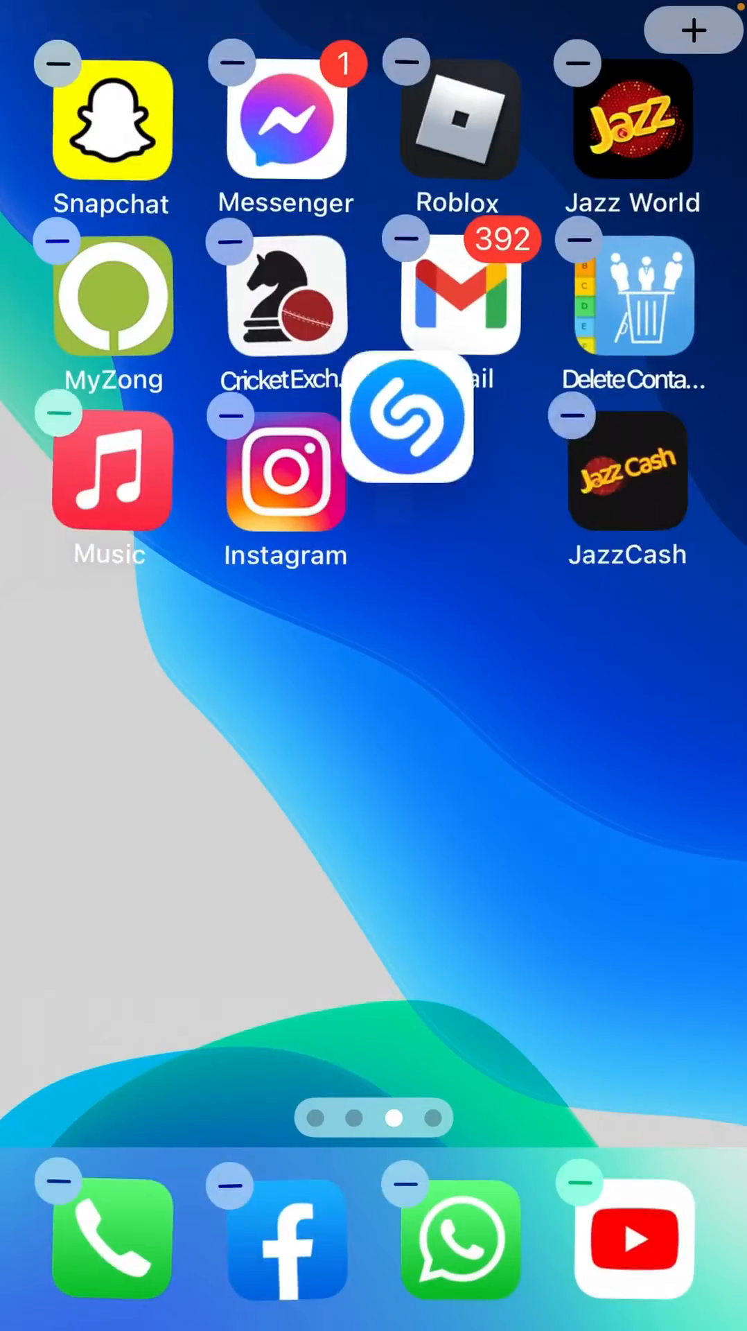
drag(408, 416, 627, 513)
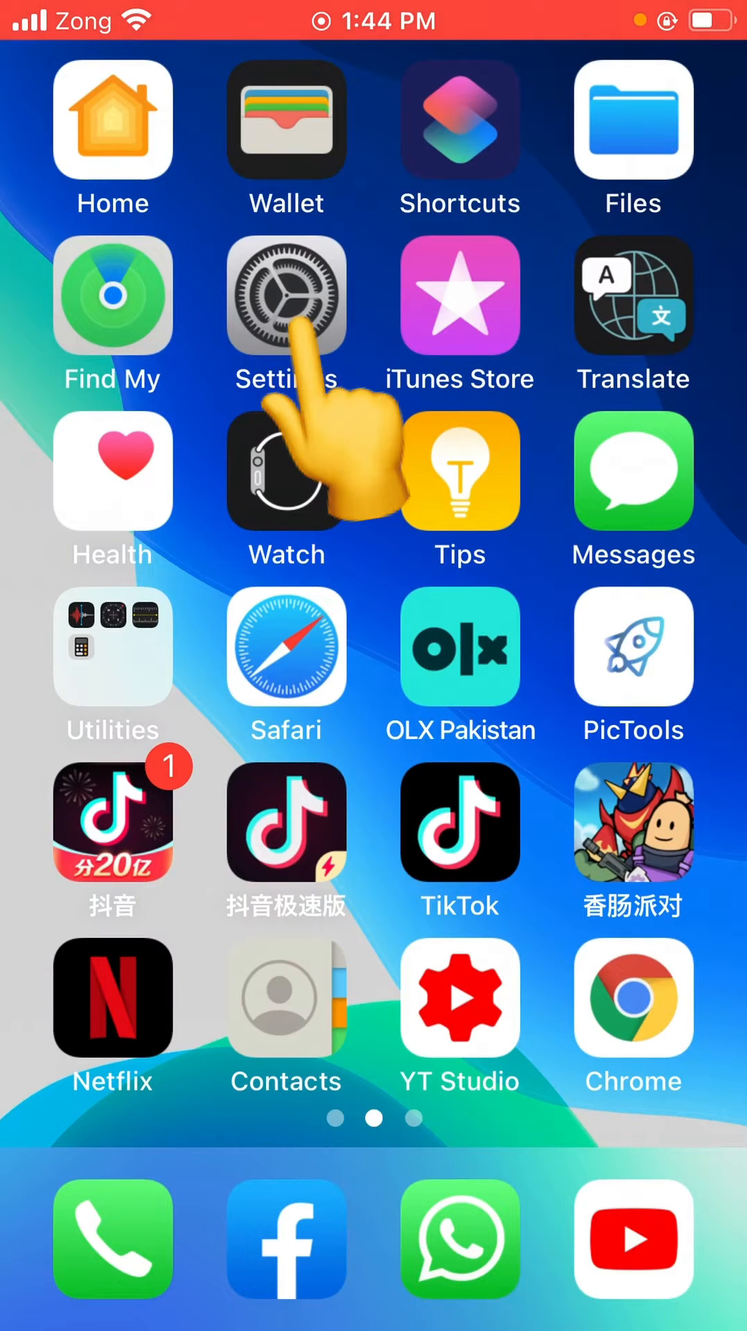
Go into Settings and reach the Control Center settings page.
click(286, 298)
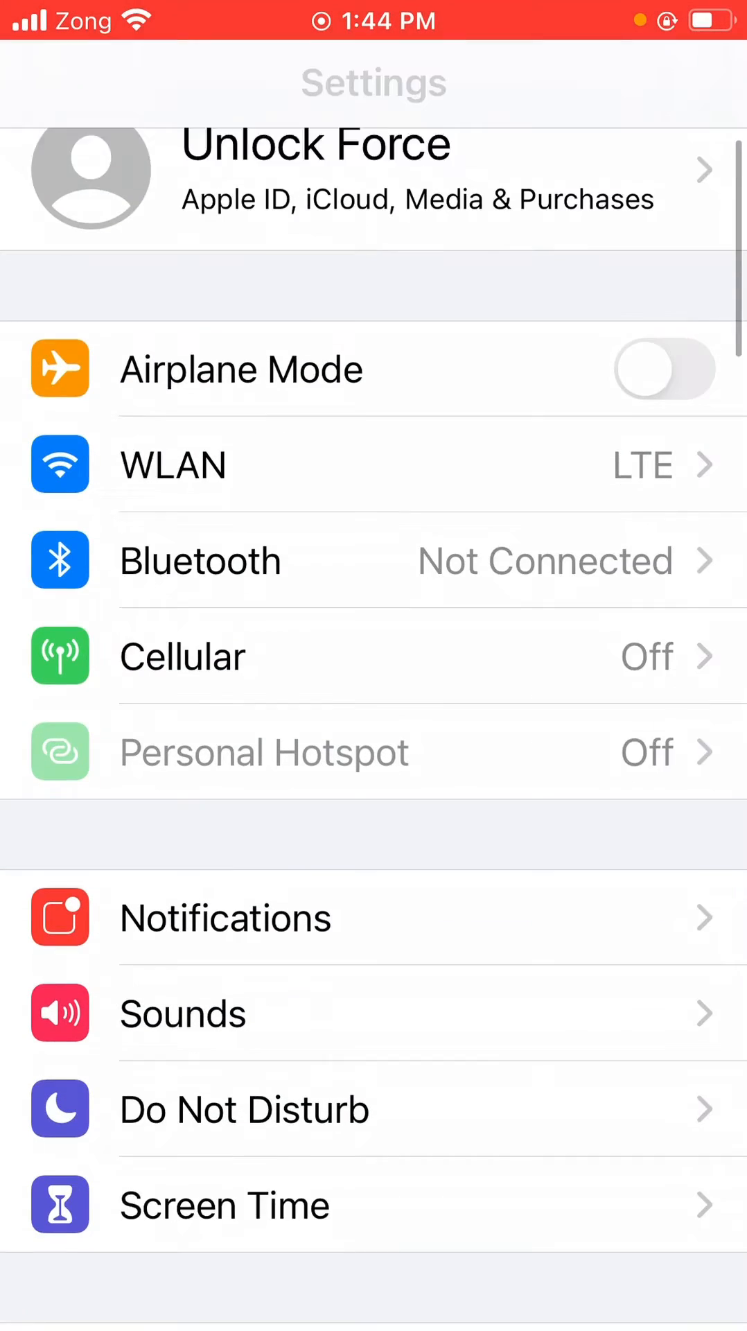
scroll(down, 3)
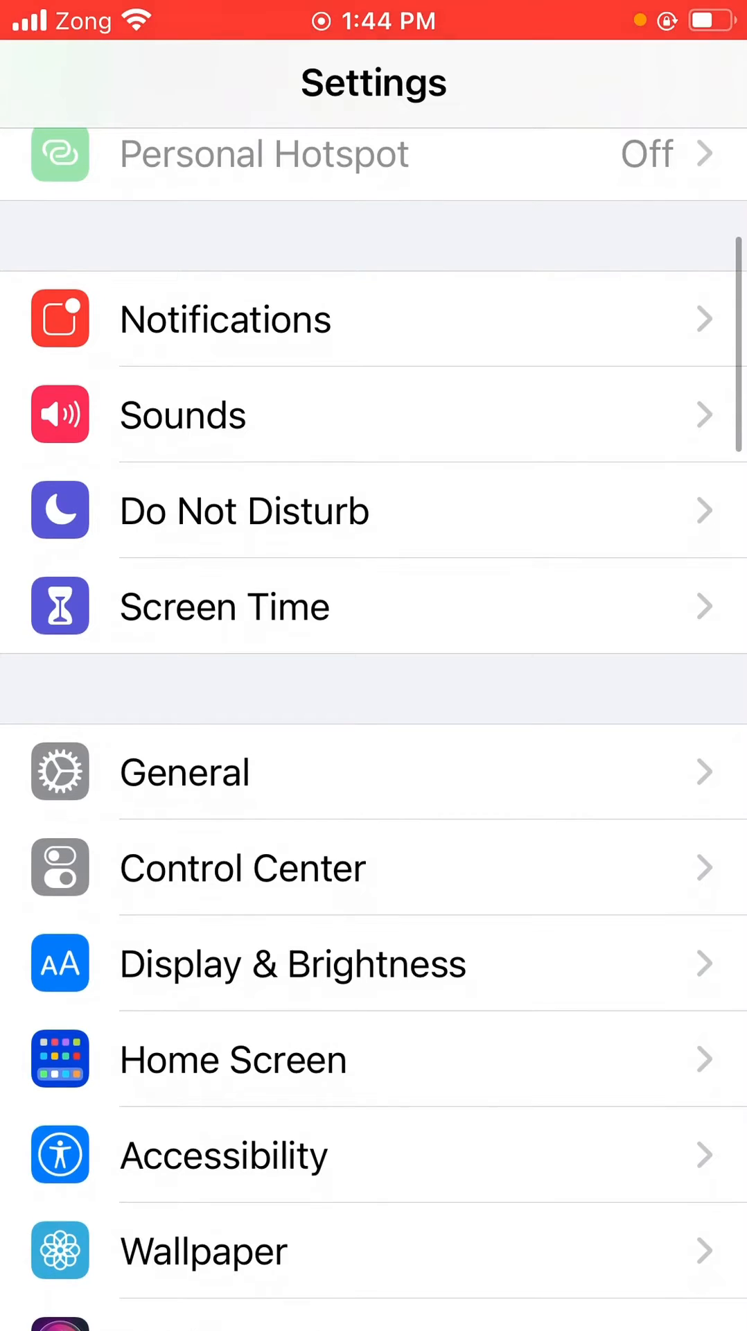
scroll(down, 3)
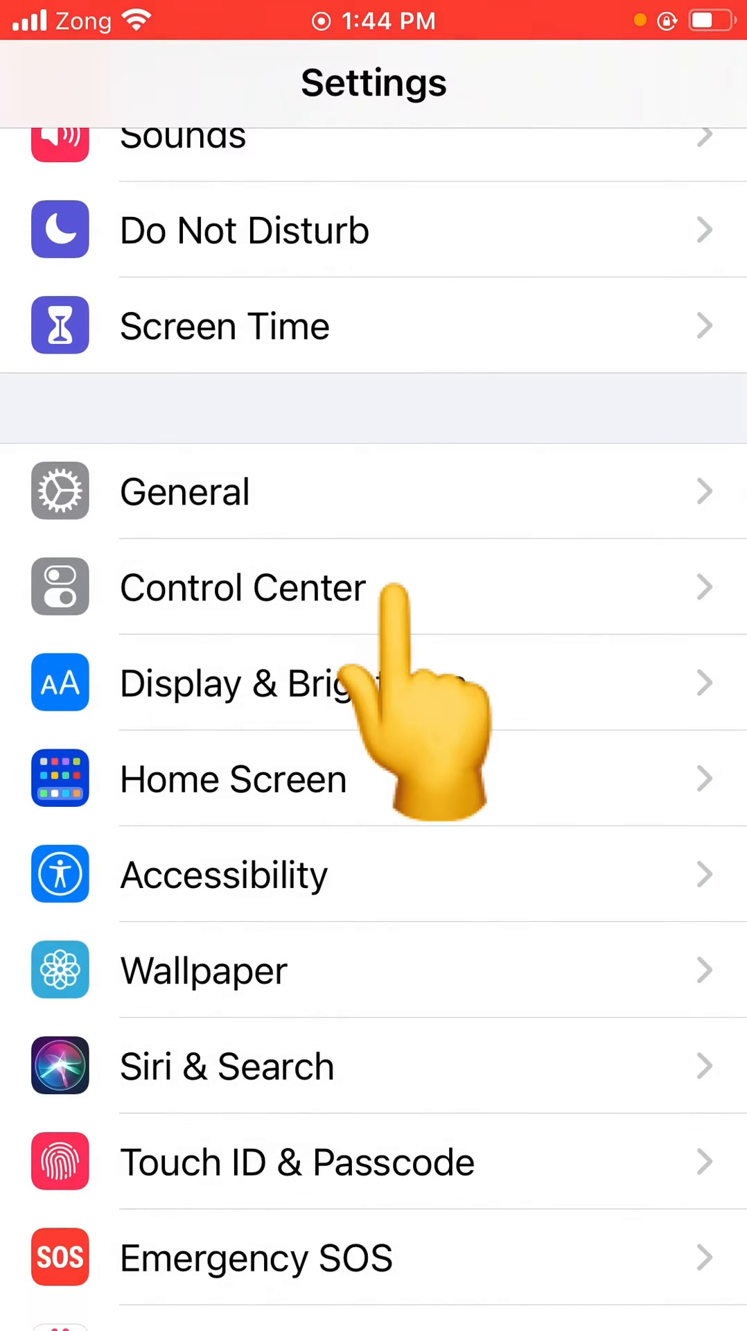
click(243, 586)
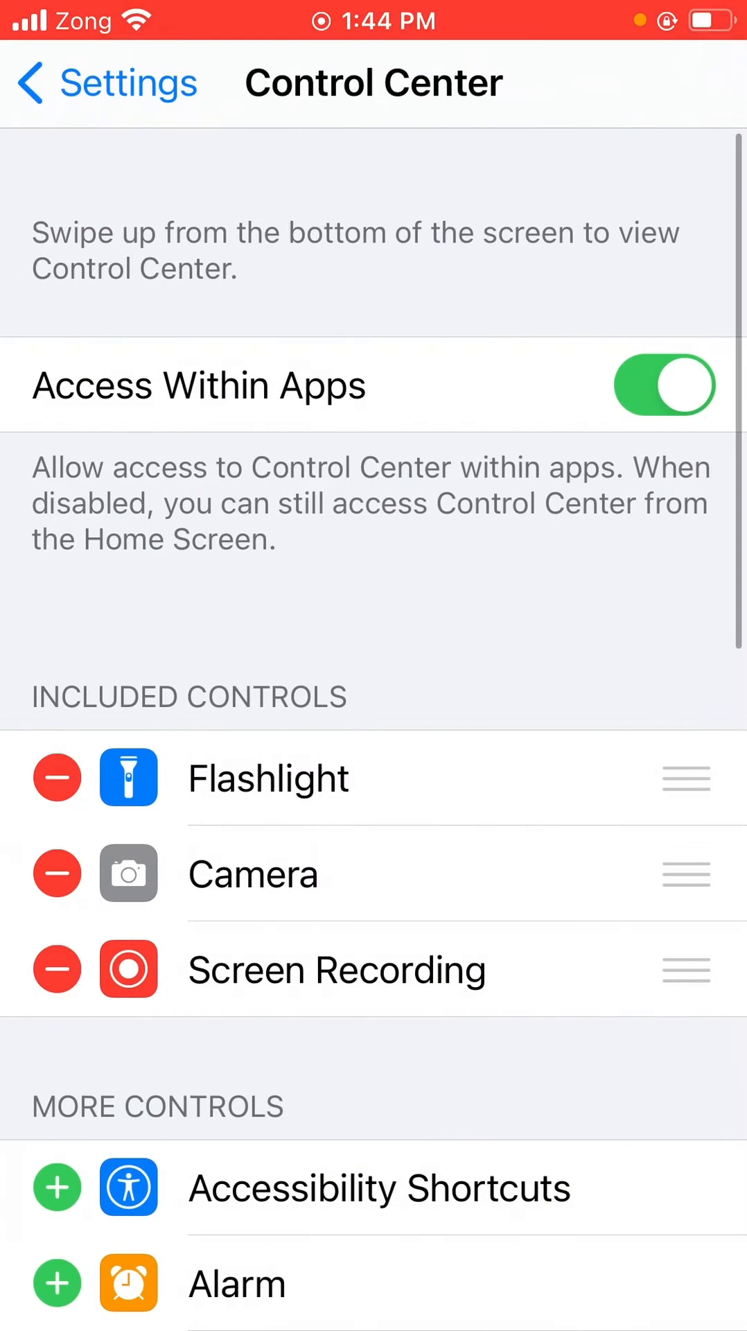
Find Music Recognition under More Controls and add it to Control Center.
scroll(down, 3)
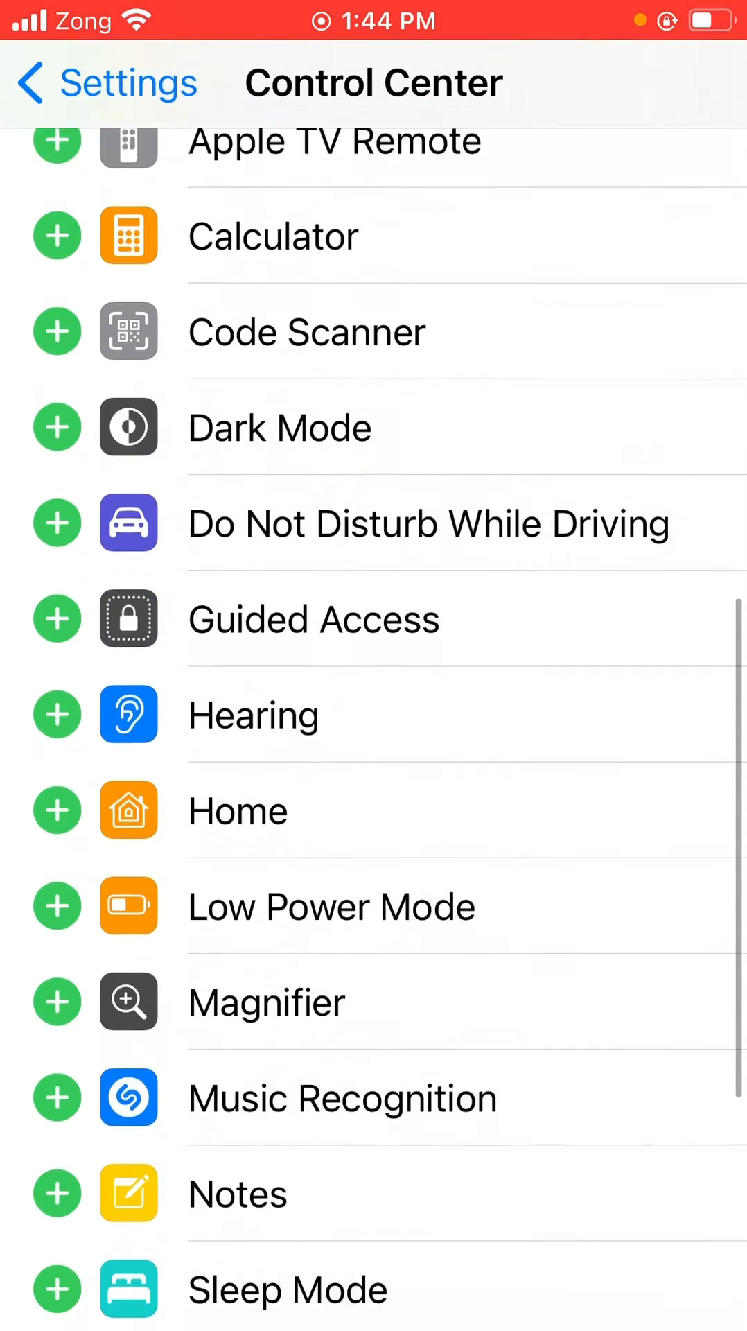
scroll(down, 3)
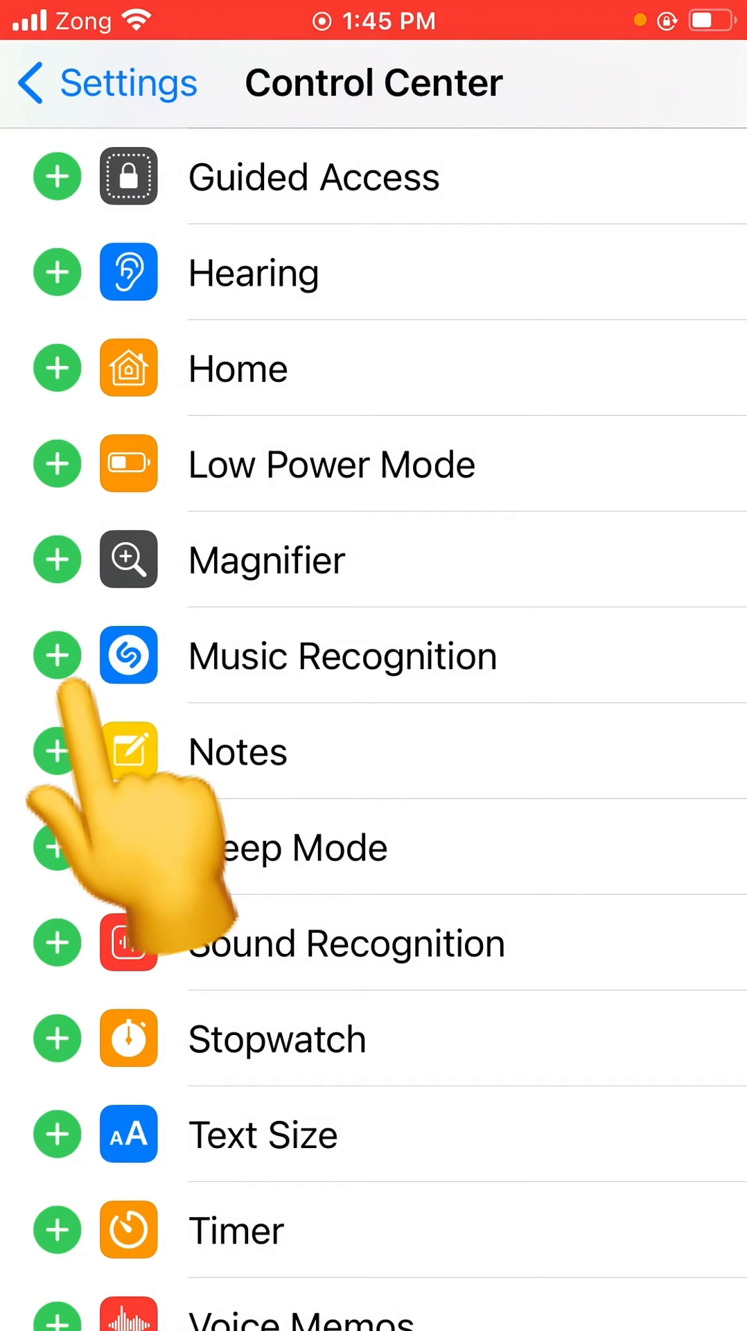
scroll(up, 3)
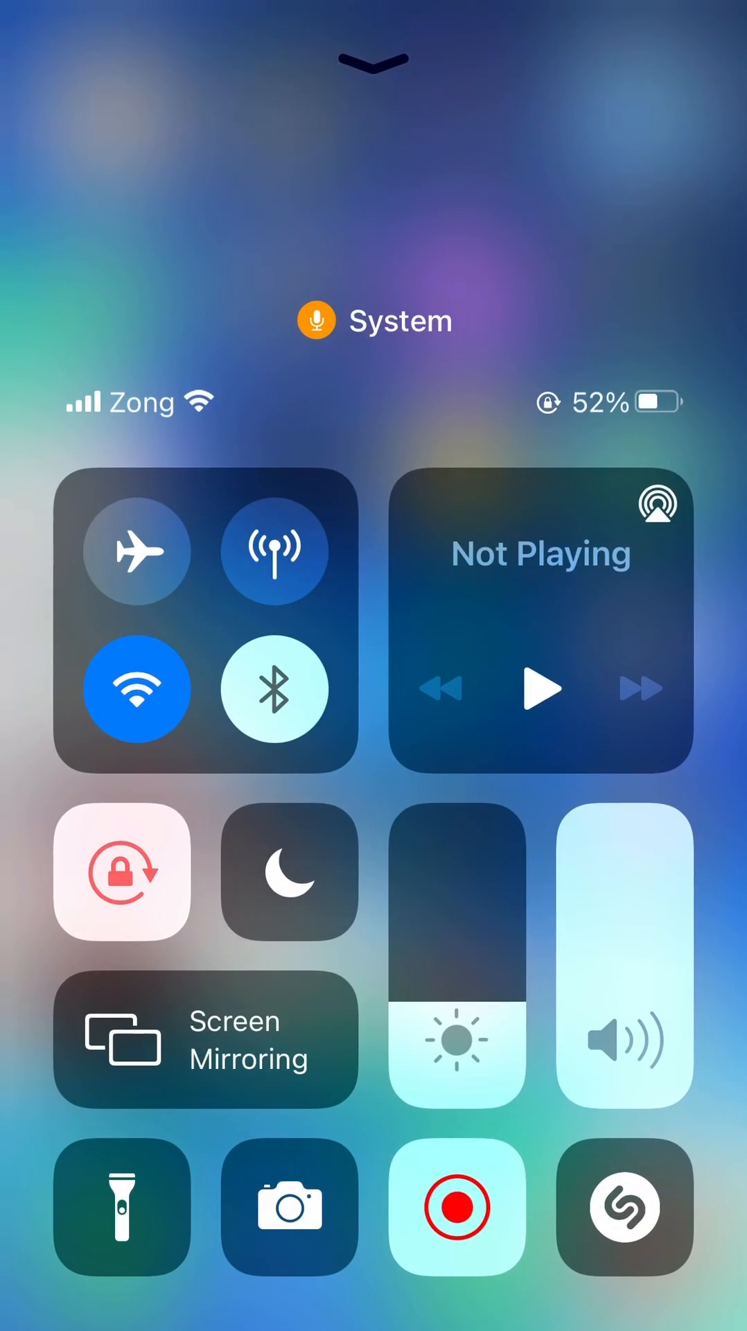
Tap the Shazam tile so the banner reads Shazam Music Recognition: On.
click(625, 1213)
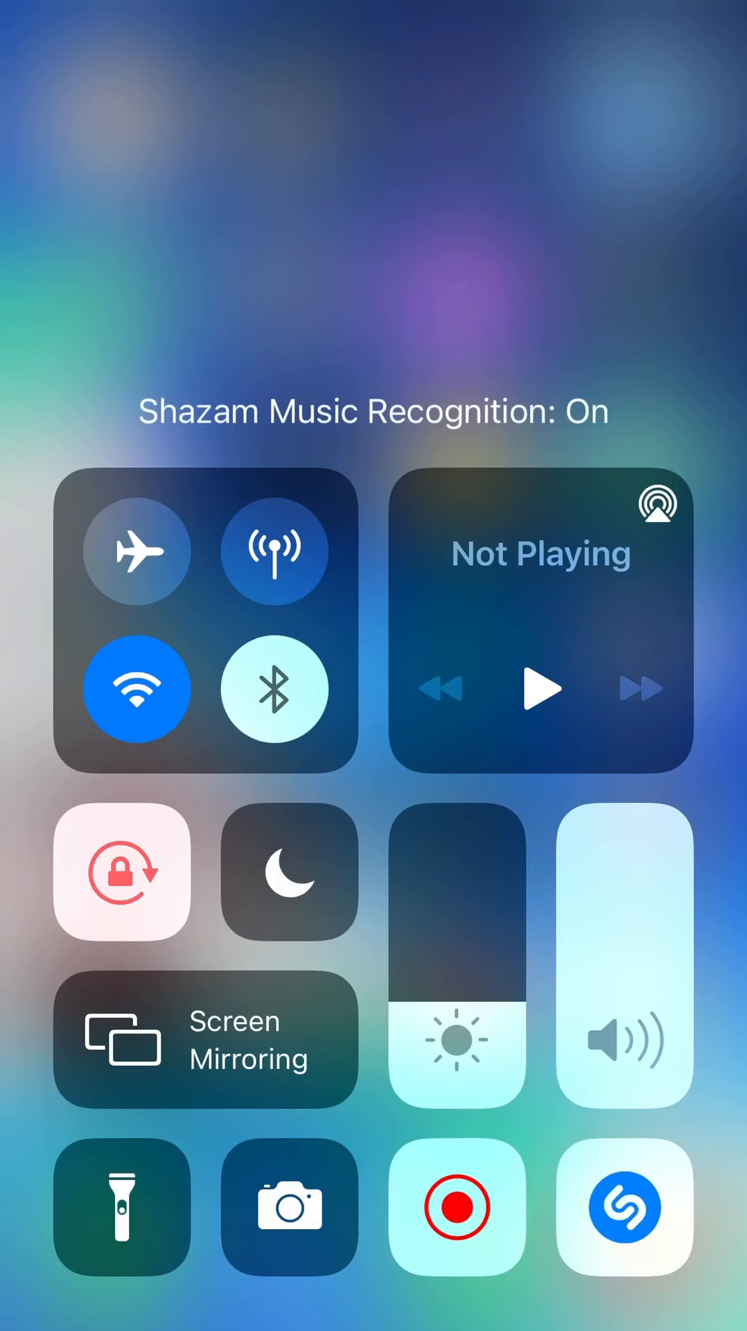